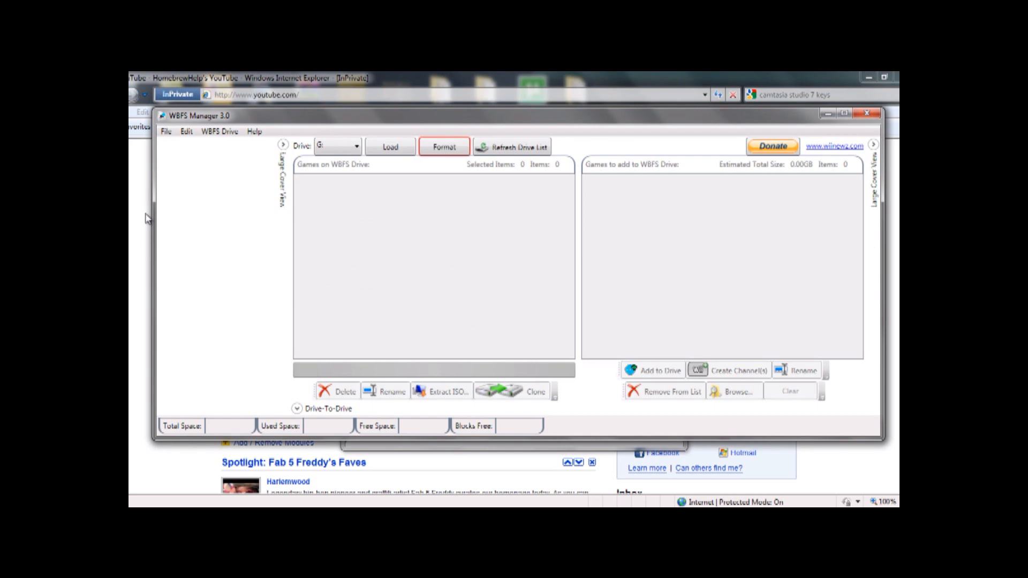
Step: Close the empty WBFS Manager 3.0 window
left_click(867, 114)
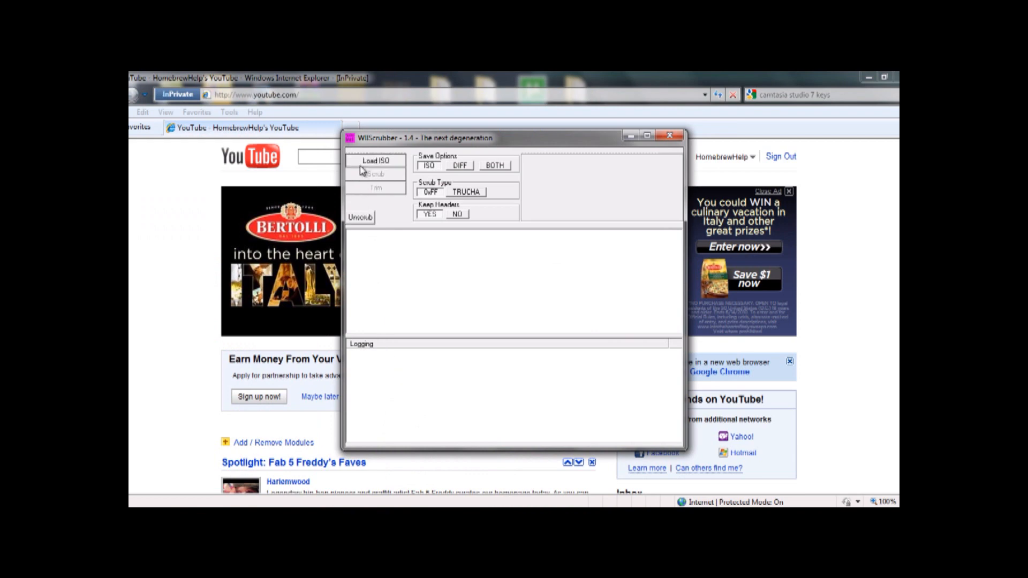
Step: Load the NSMB Wii ISO and browse Partition 1 - DATA to STRM_BGM_MENU.brstm
left_click(376, 160)
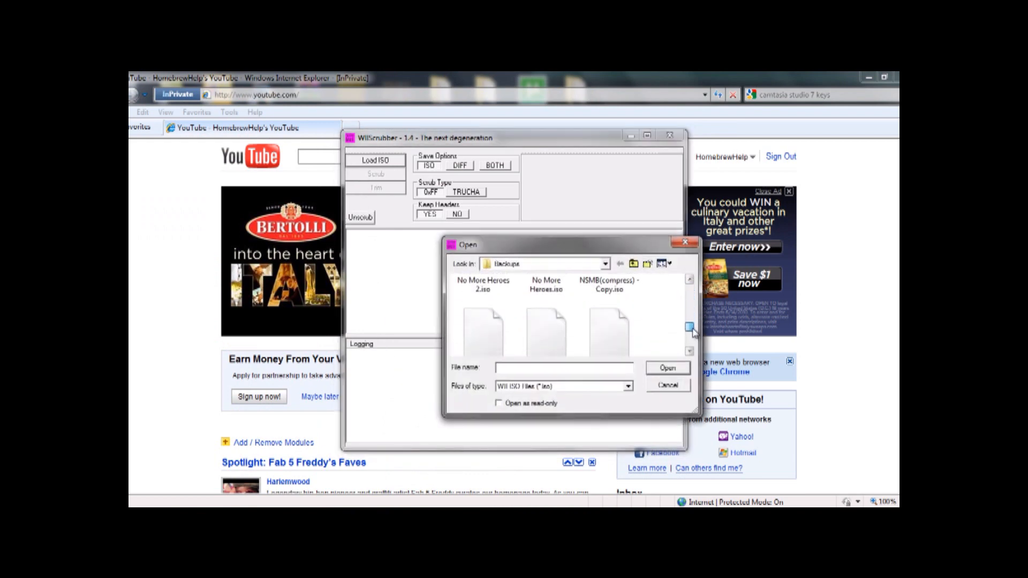
left_click(688, 335)
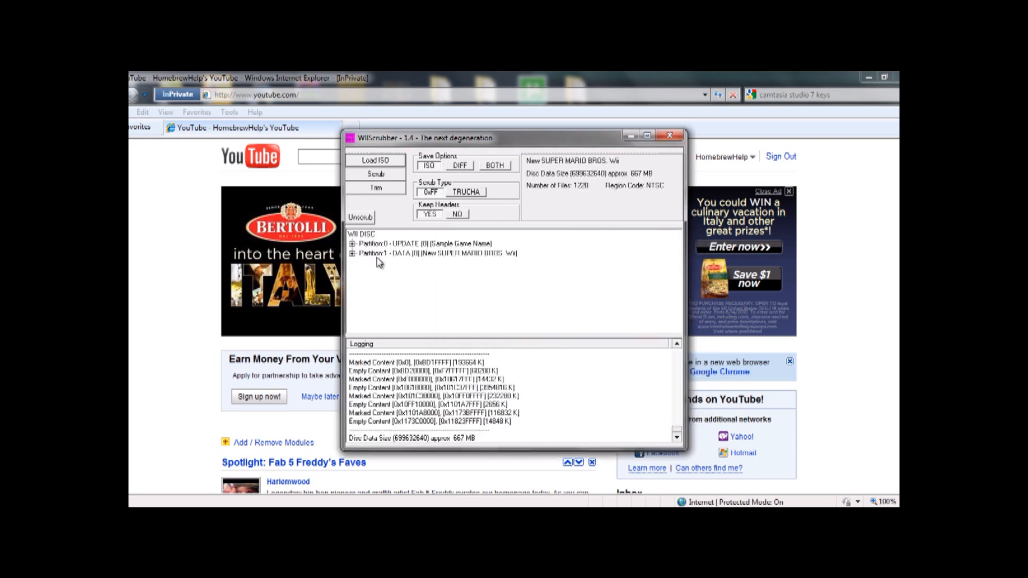
left_click(353, 253)
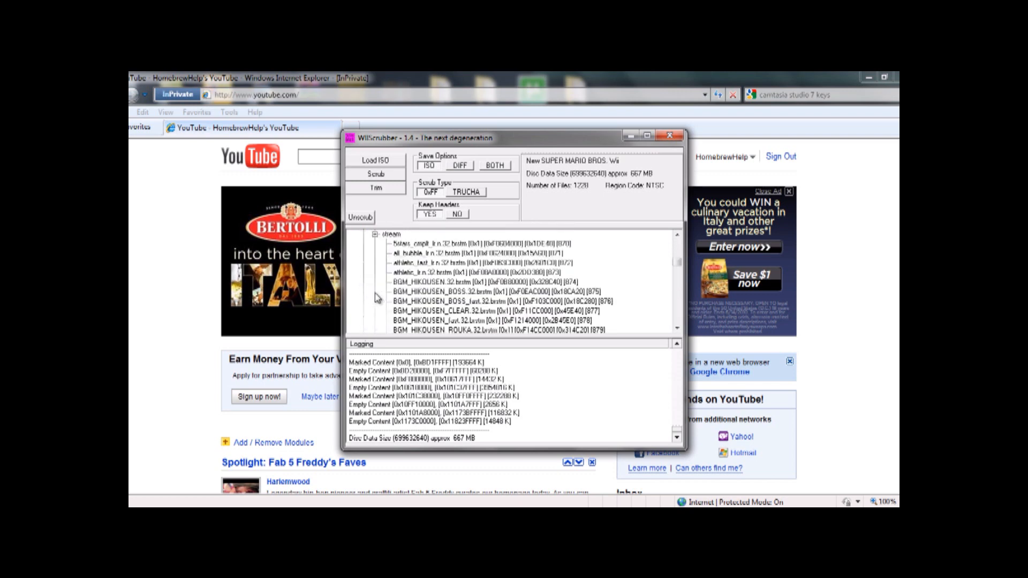
scroll("down", 3)
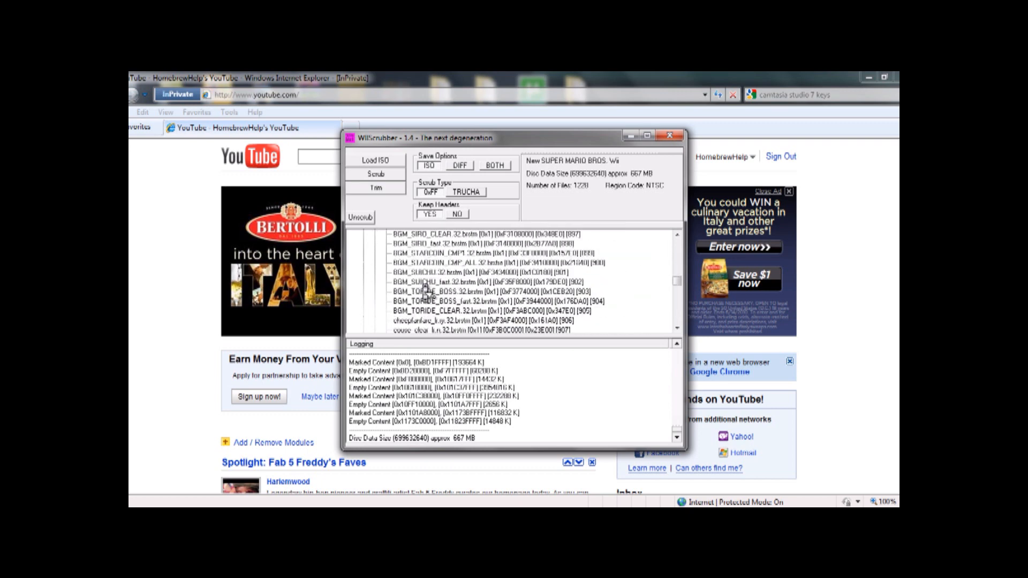
scroll("down", 3)
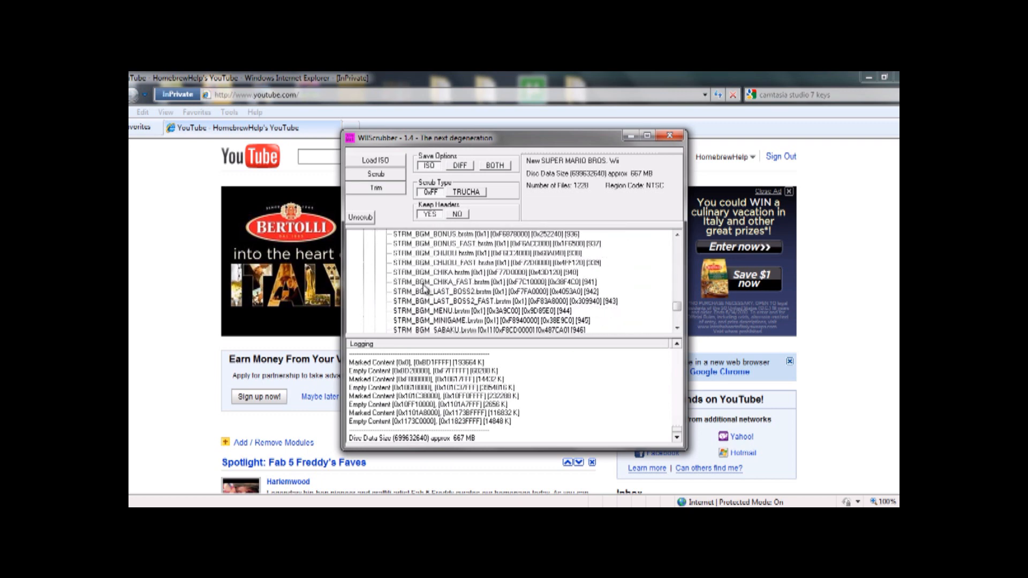
scroll("down", 3)
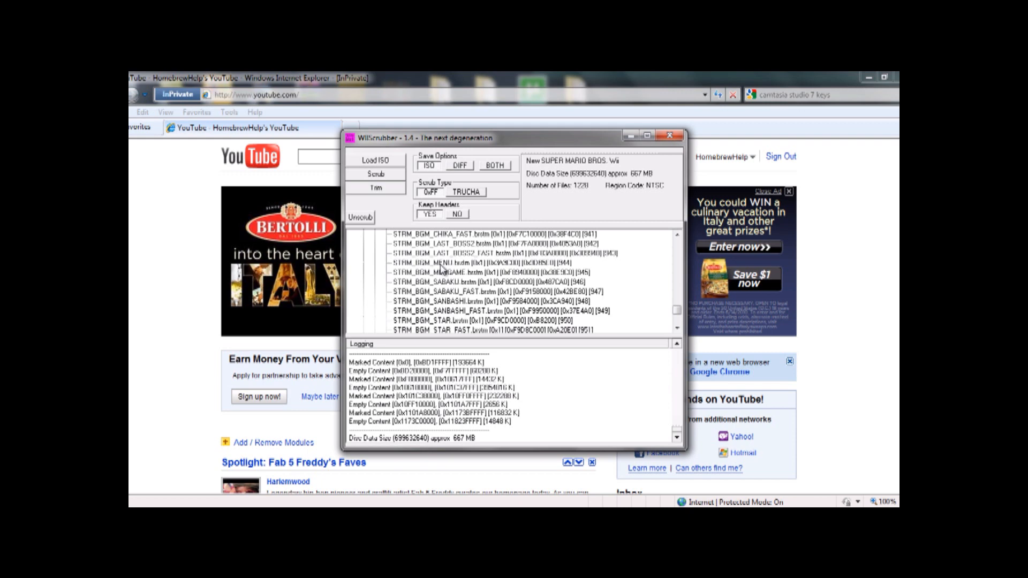
left_click(478, 262)
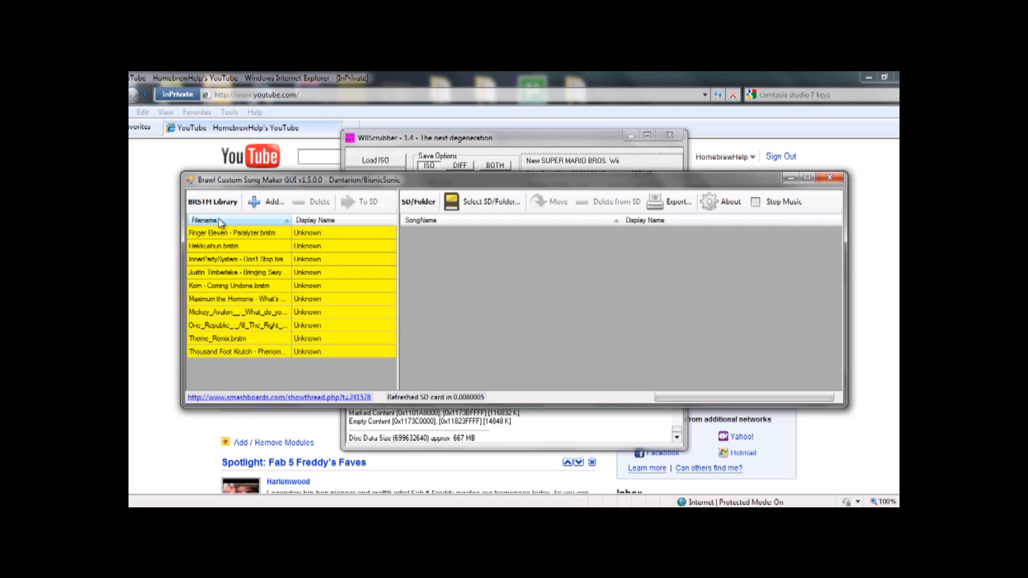
Step: Delete the old Don't Stop song, then convert the InnerPartySystem Don't Stop MP3 to BRSTM
left_click(236, 259)
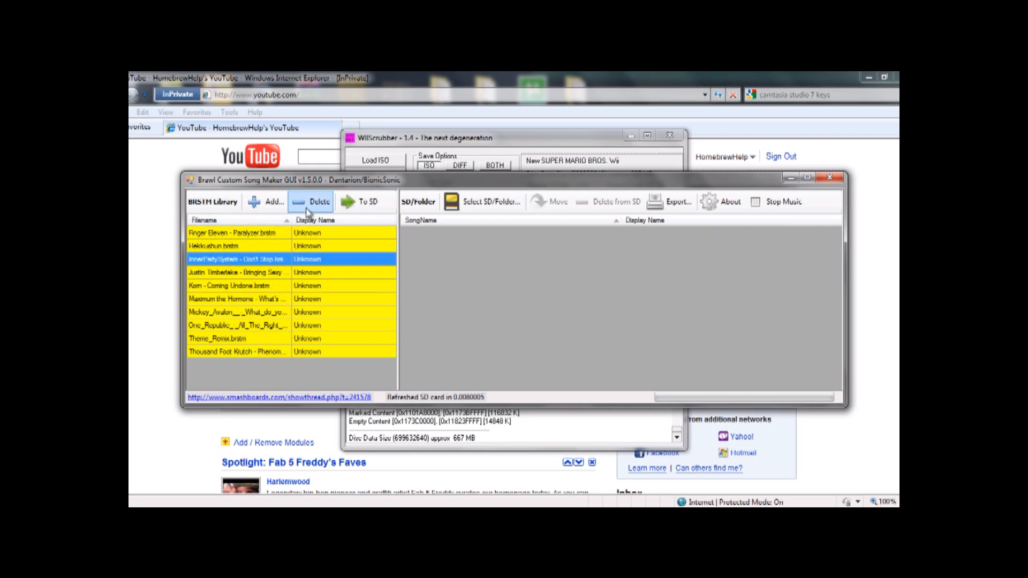
left_click(316, 201)
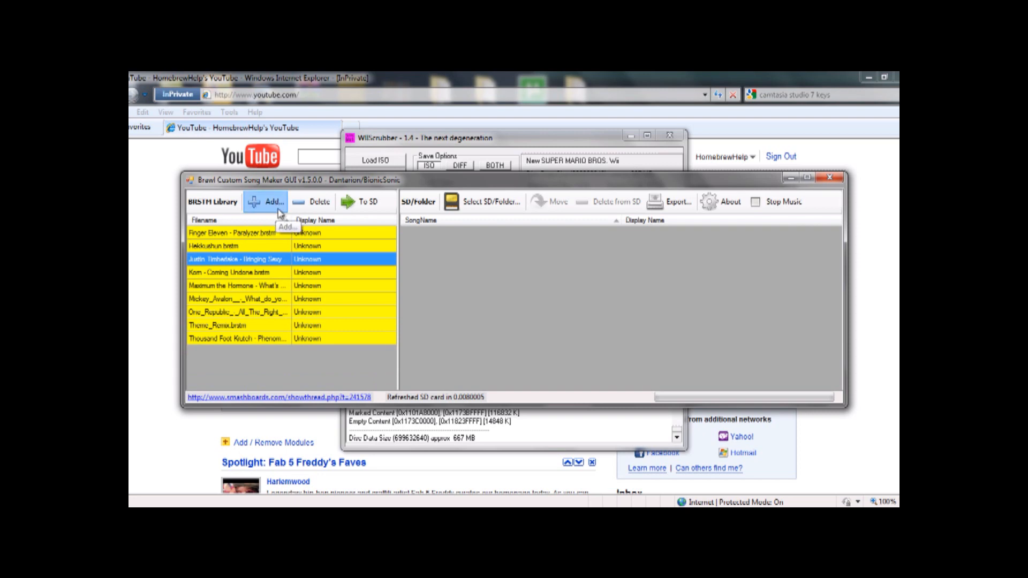
left_click(272, 201)
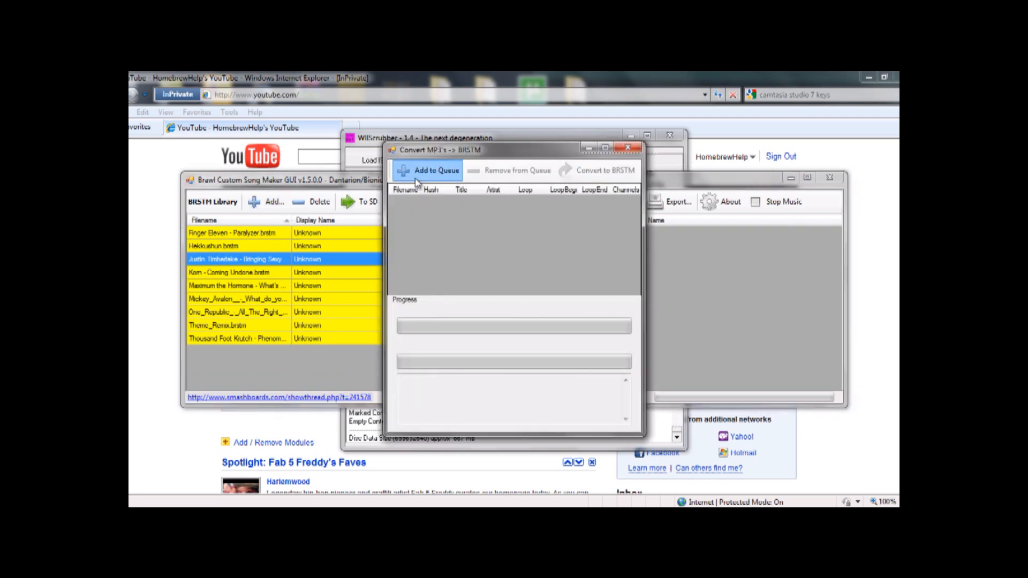
left_click(435, 170)
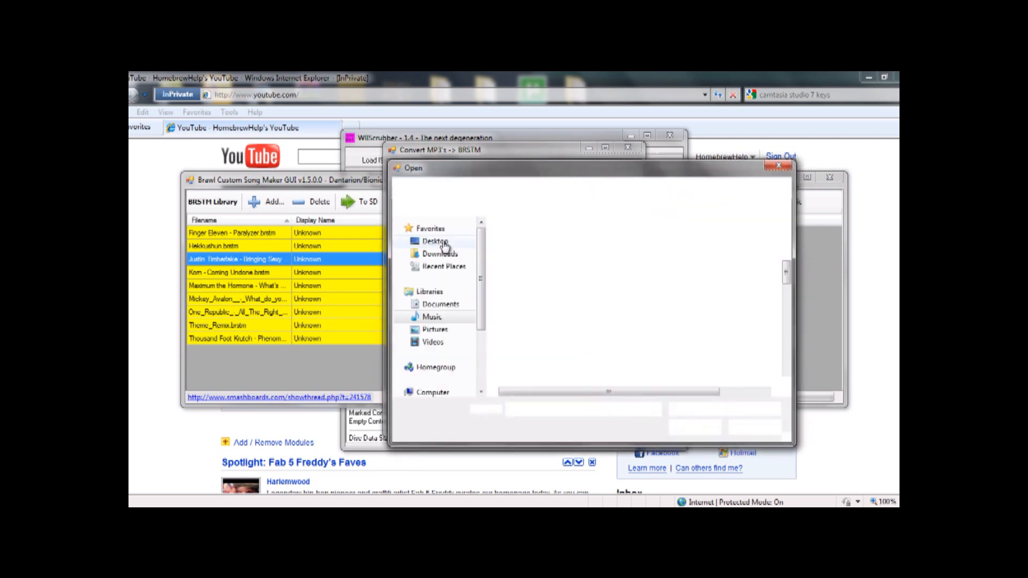
left_click(433, 317)
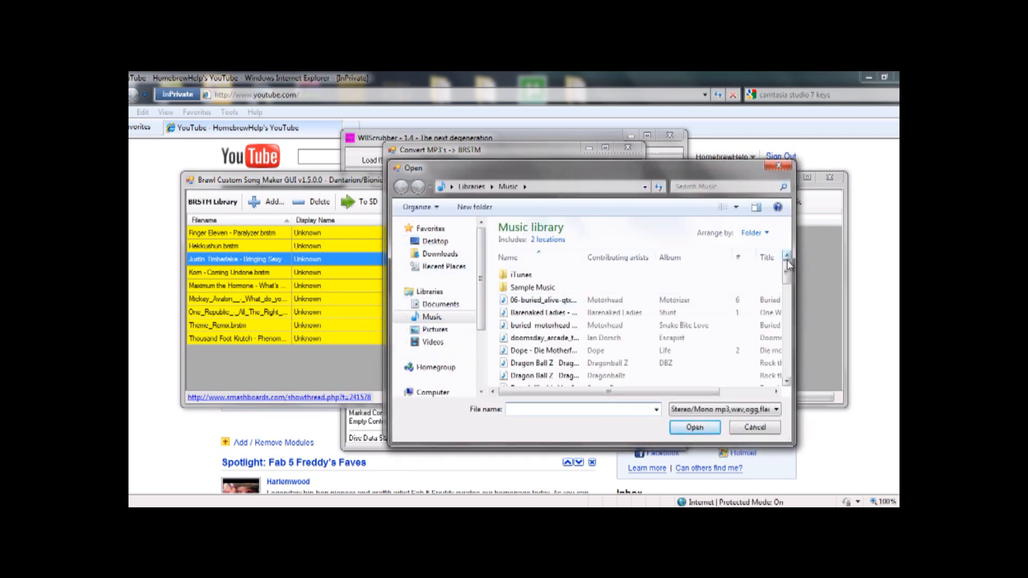
scroll("down", 3)
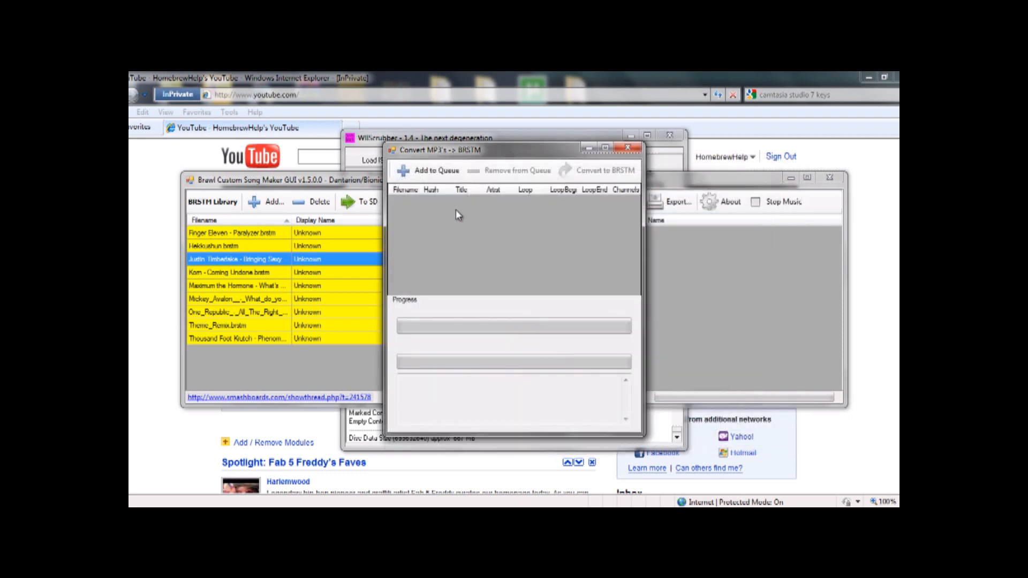
mouse_move(564, 244)
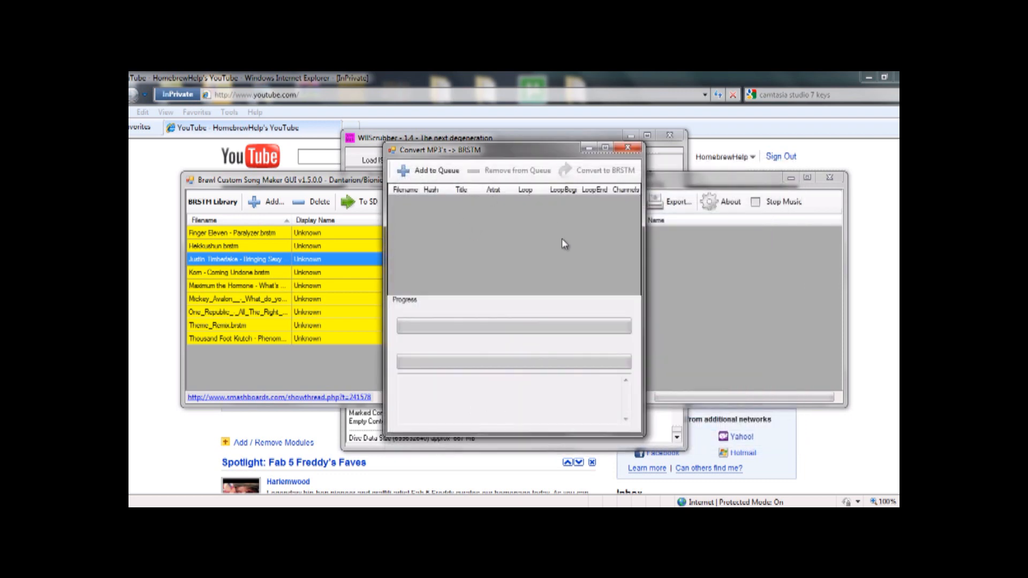
left_click(435, 170)
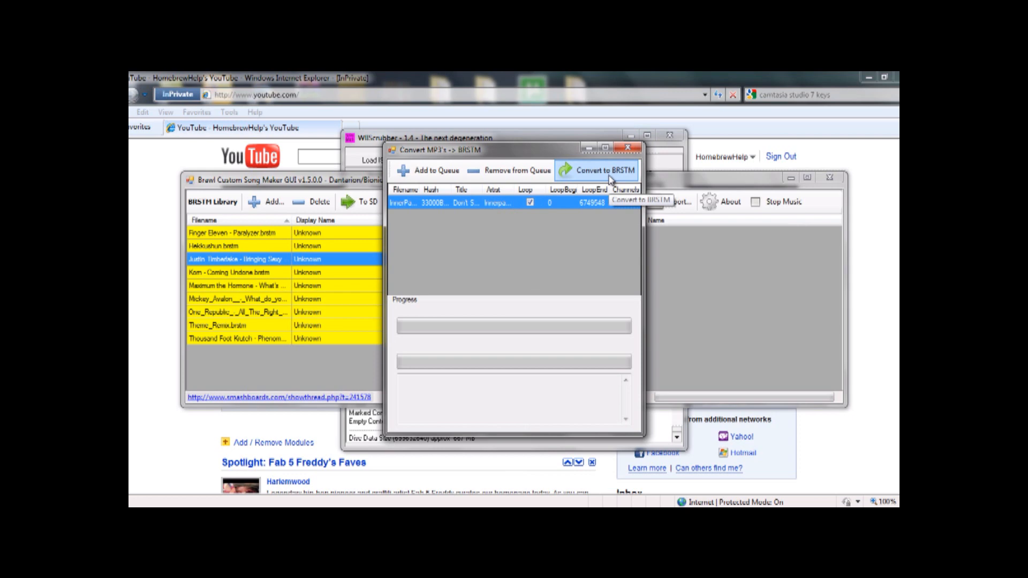
left_click(598, 171)
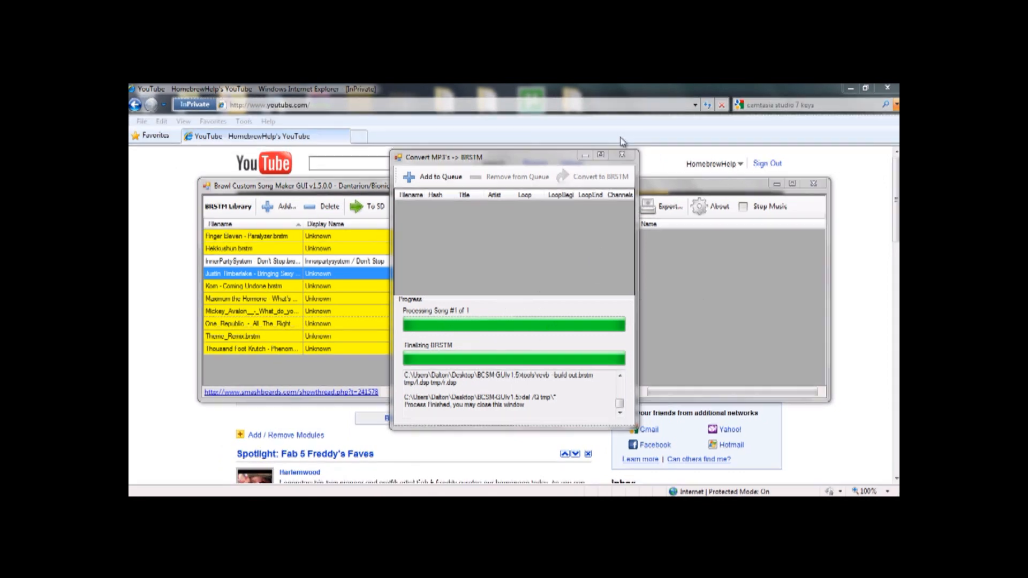
Step: Close the finished conversion window and select the new InnerPartySystem Don't Stop song
left_click(622, 155)
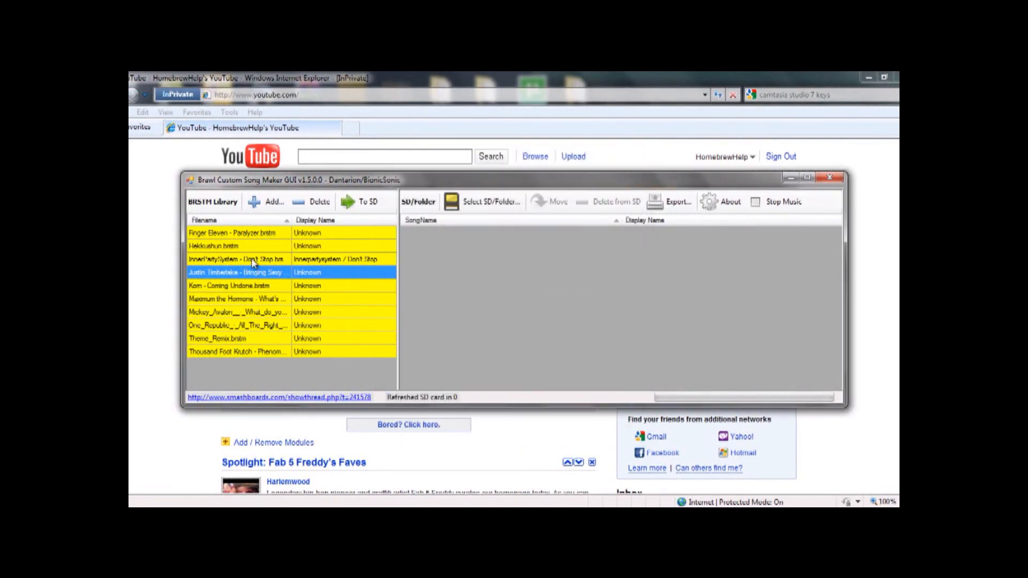
left_click(237, 259)
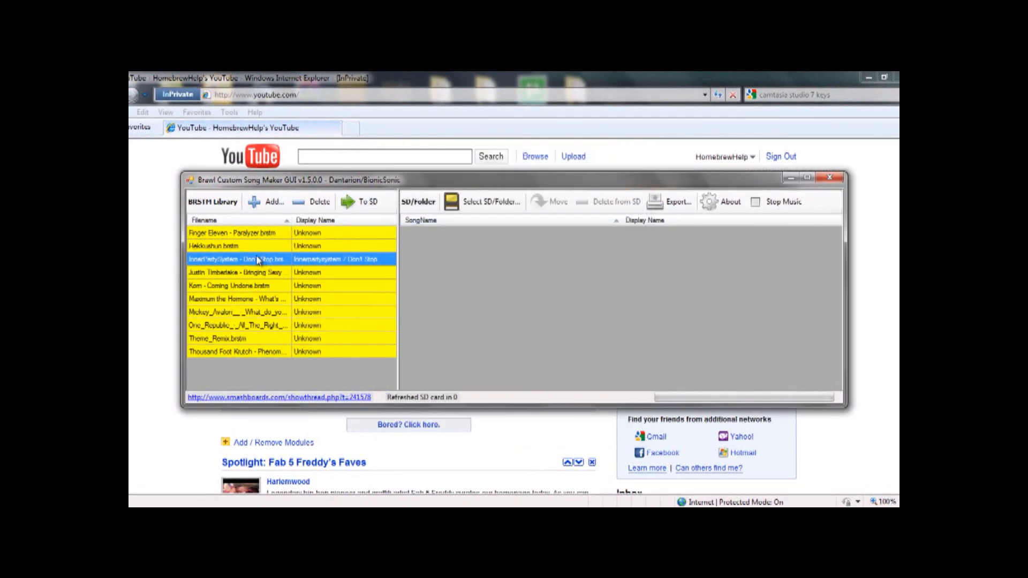
mouse_move(530, 242)
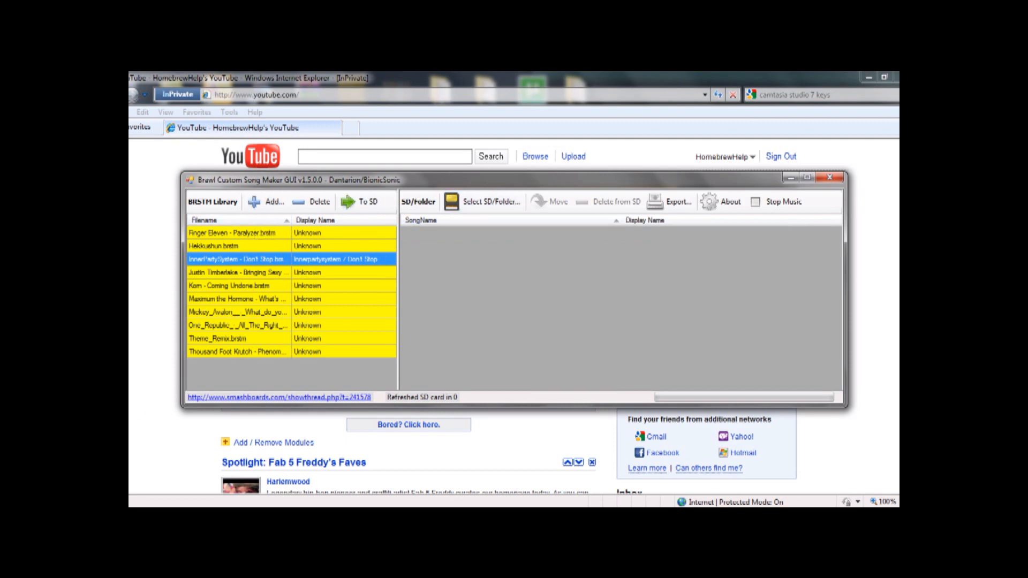
left_click(134, 501)
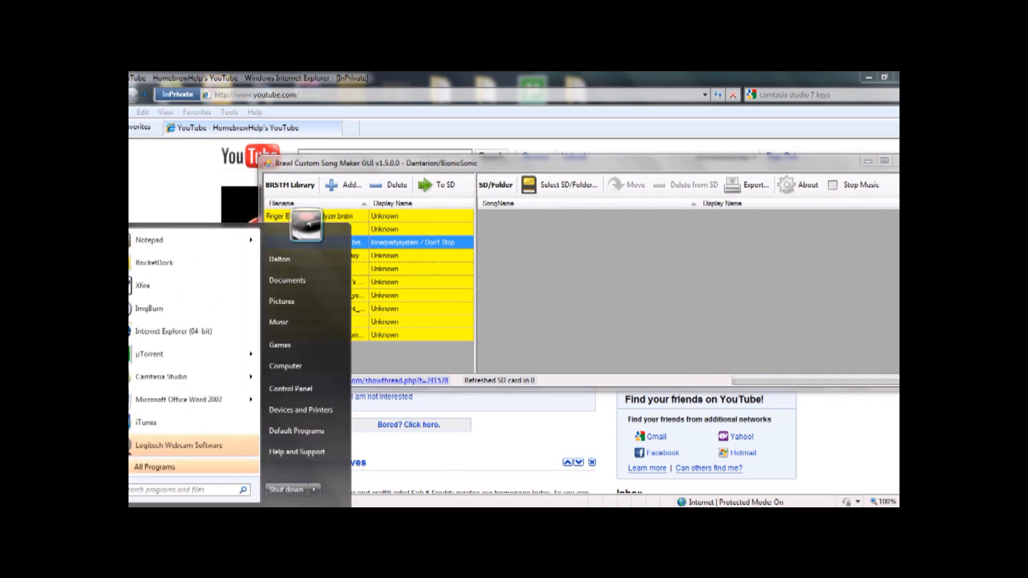
Step: Search the Start menu for 'stm' and open the Don't Stop .brstm file's location
type("stm")
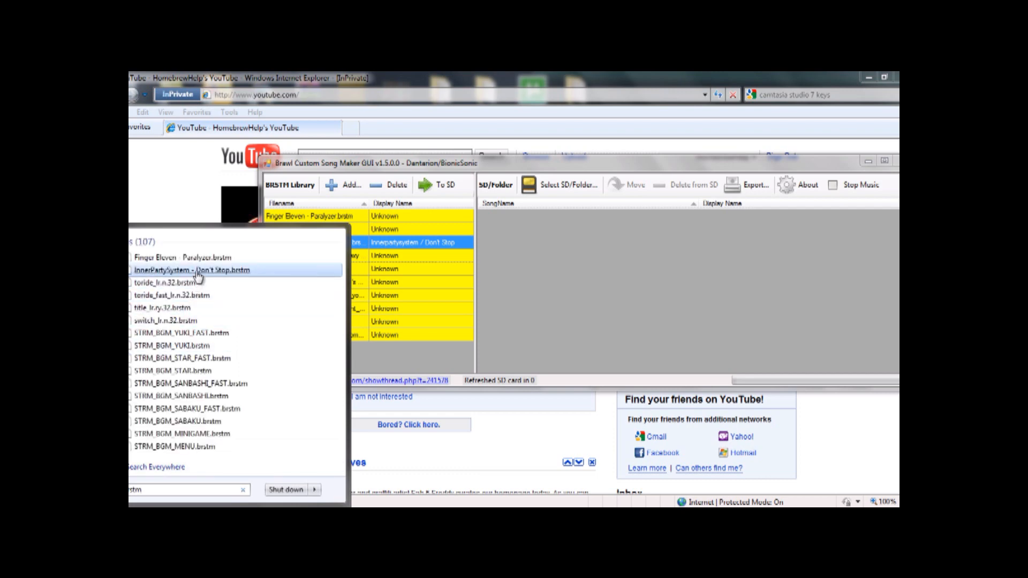
right_click(192, 270)
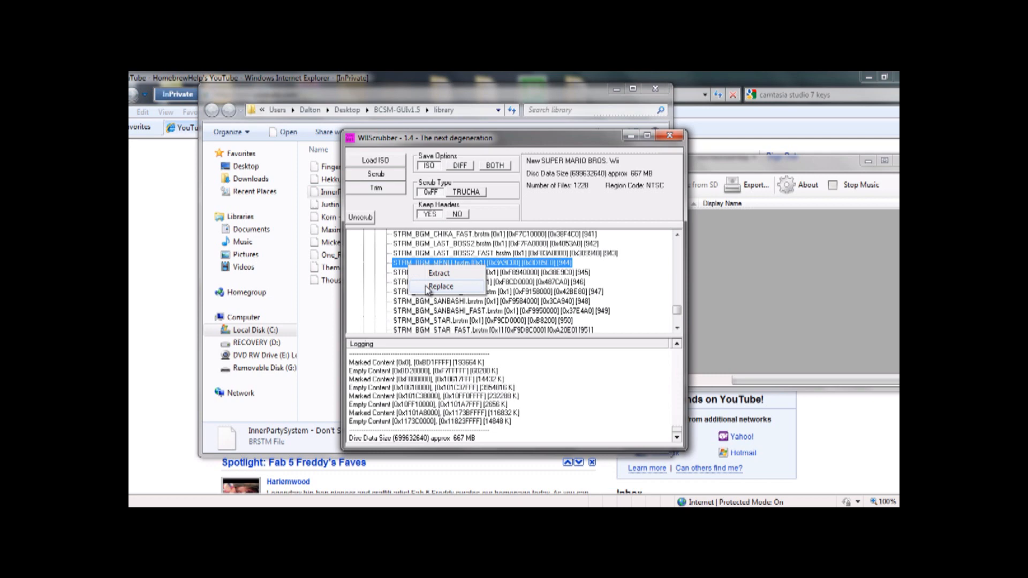
Step: Replace STRM_BGM_MENU.brstm with InnerPartySystem - Don't Stop.brstm and acknowledge success
left_click(441, 286)
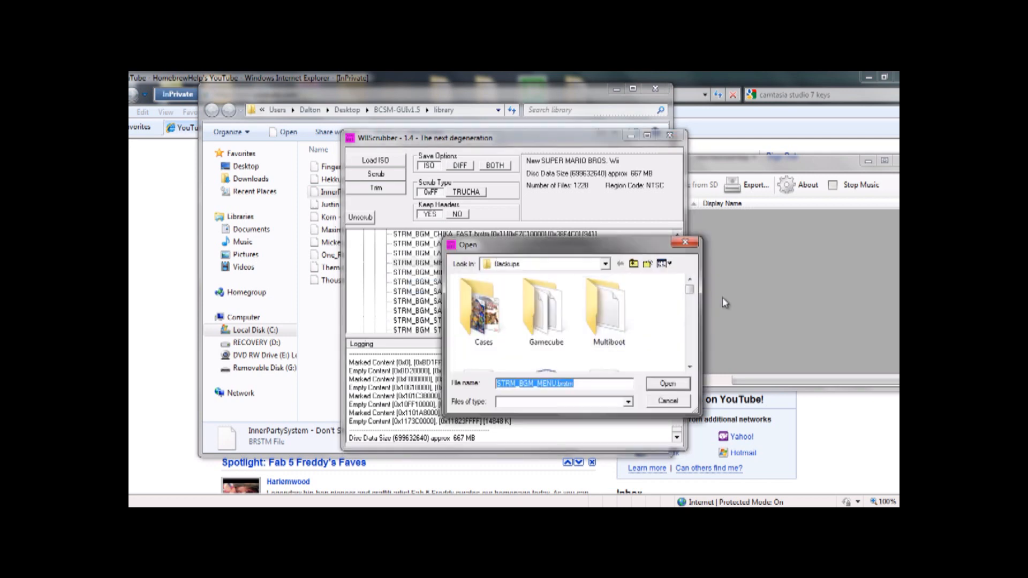
left_click(609, 263)
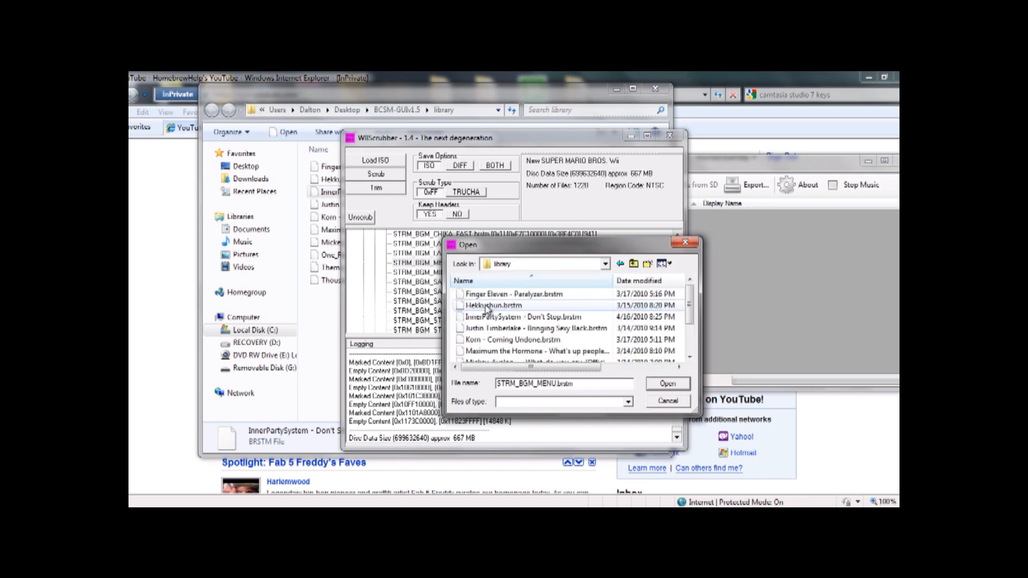
mouse_move(531, 322)
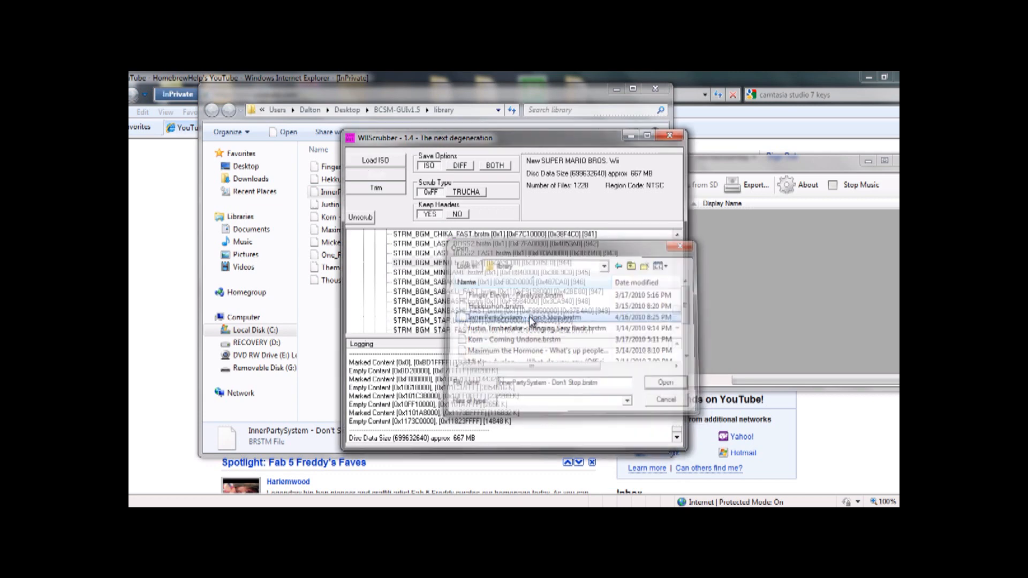
left_click(664, 382)
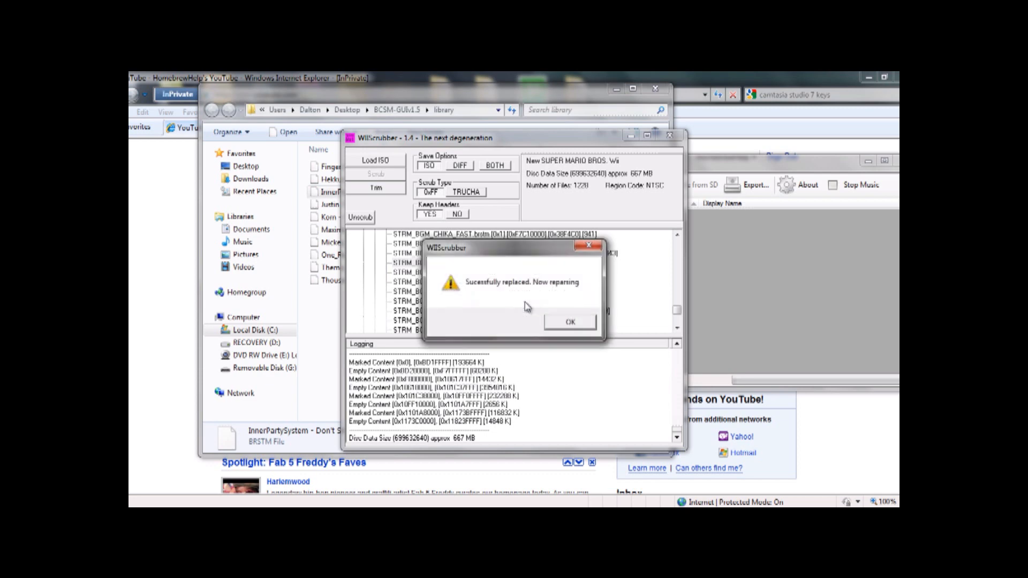
left_click(569, 322)
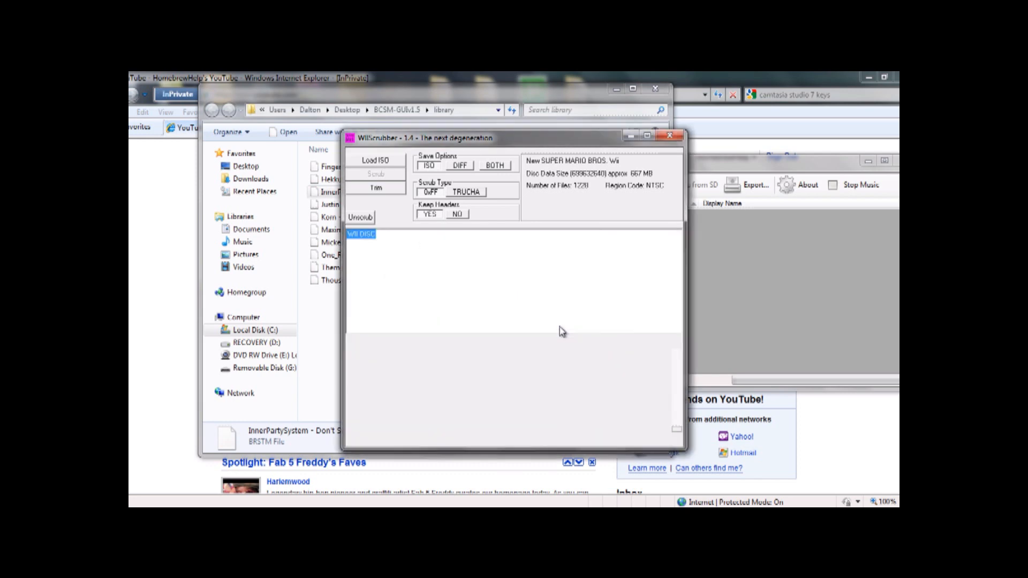
Step: Expand the disc partitions, then exit WiiScrubber and confirm with Yes
left_click(376, 174)
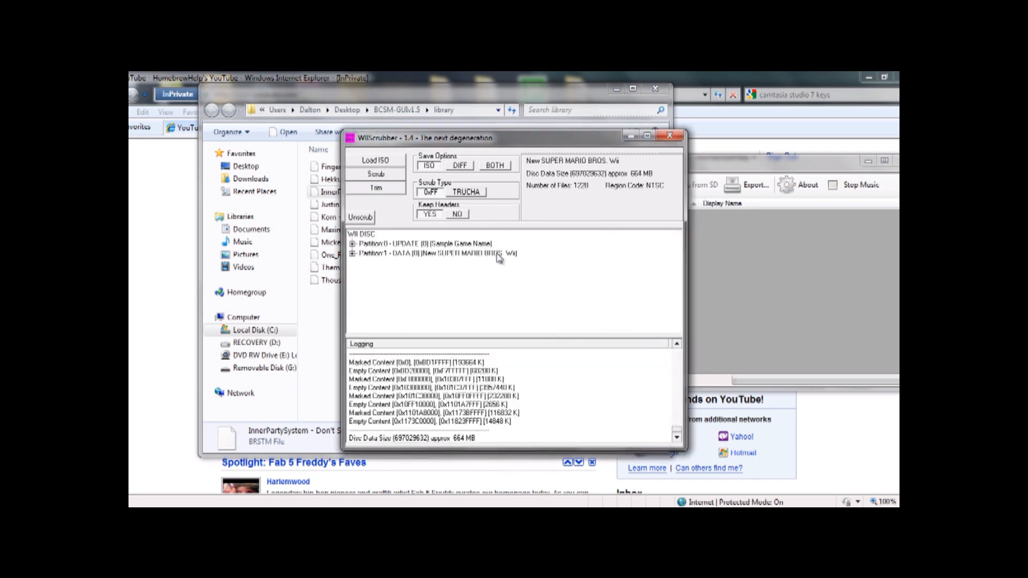
left_click(668, 135)
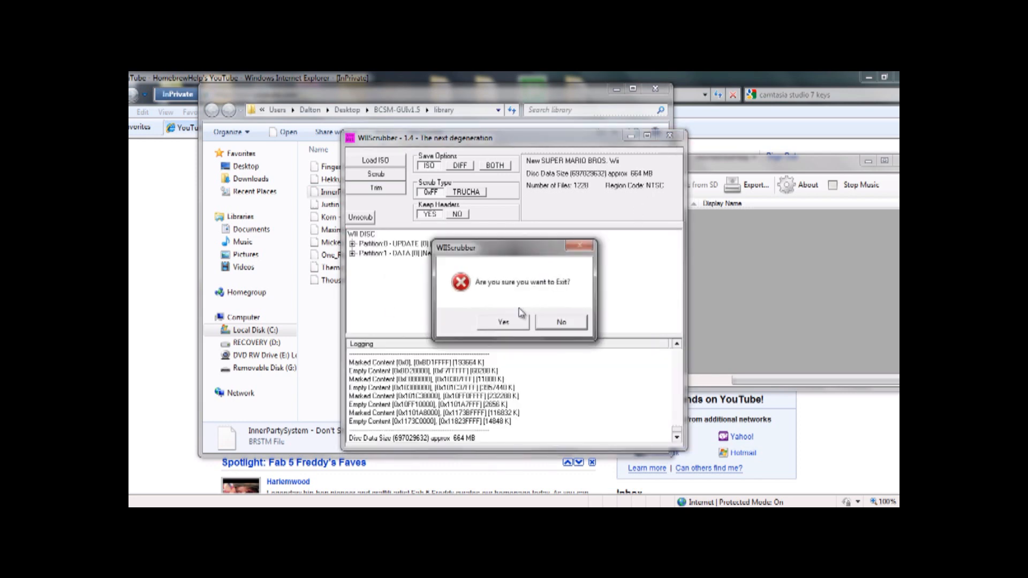
left_click(502, 321)
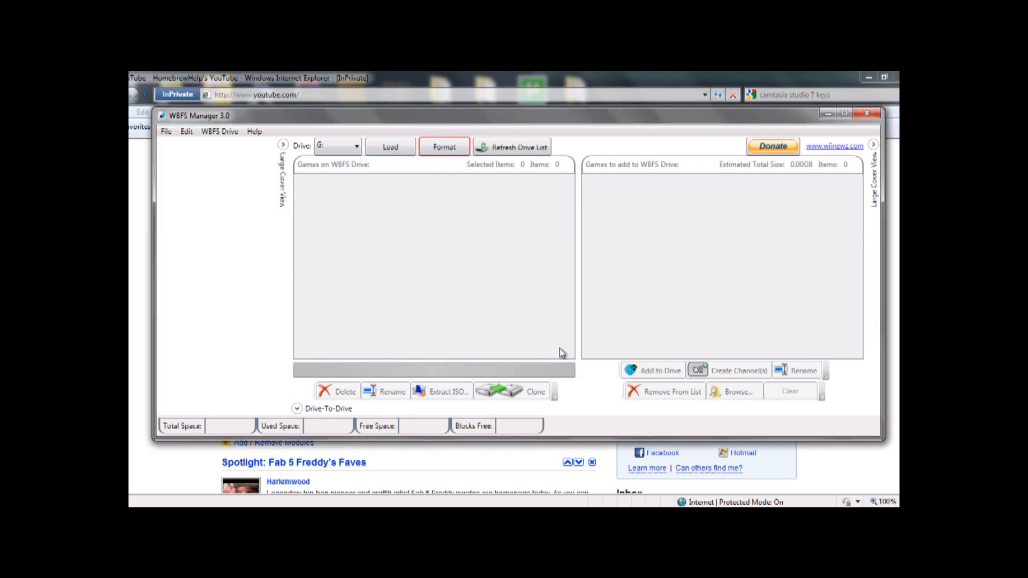
Step: Load drive G: and select NSMB(compress) - Copy.iso from Backups to add
left_click(444, 146)
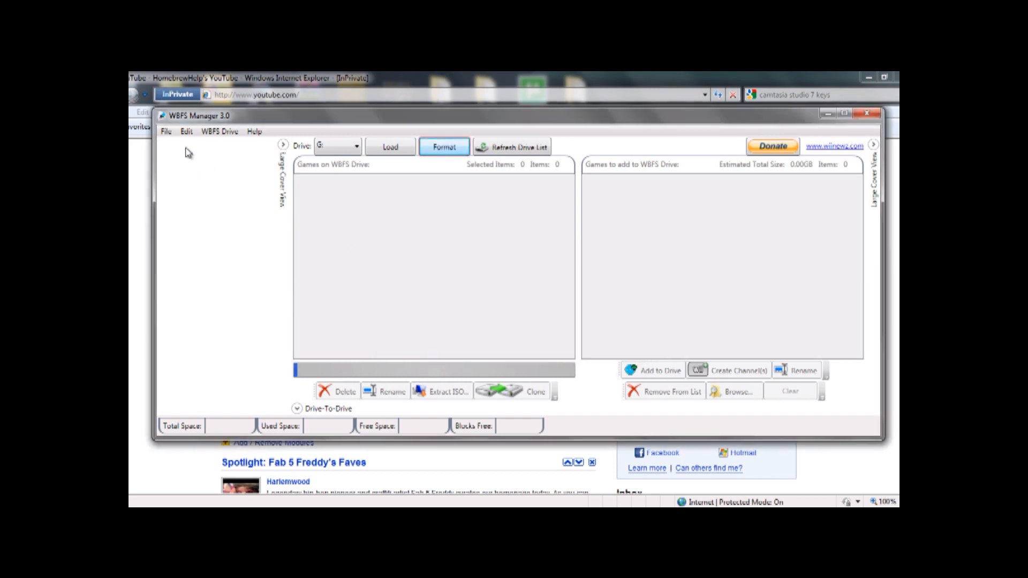
left_click(187, 131)
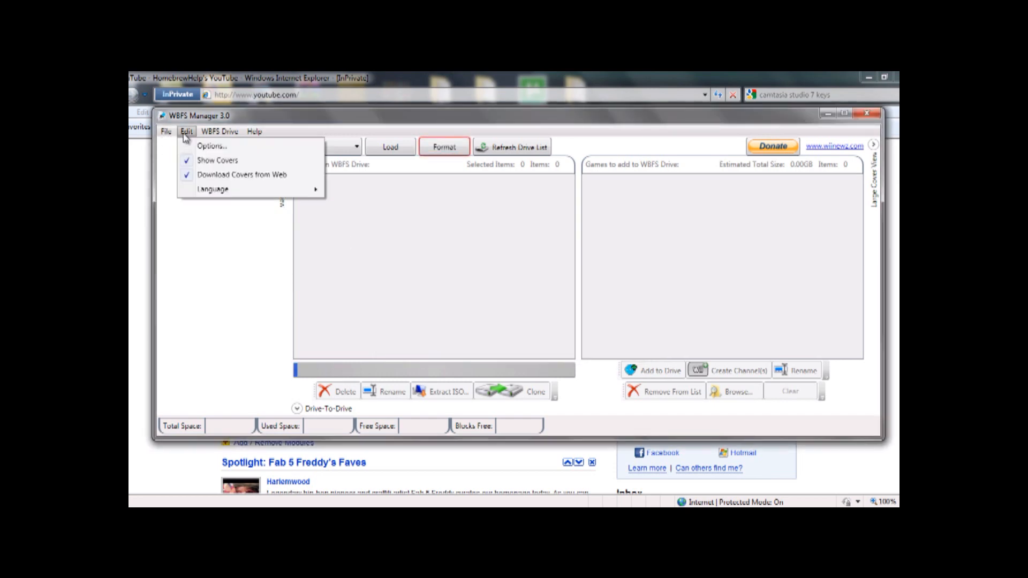
left_click(220, 132)
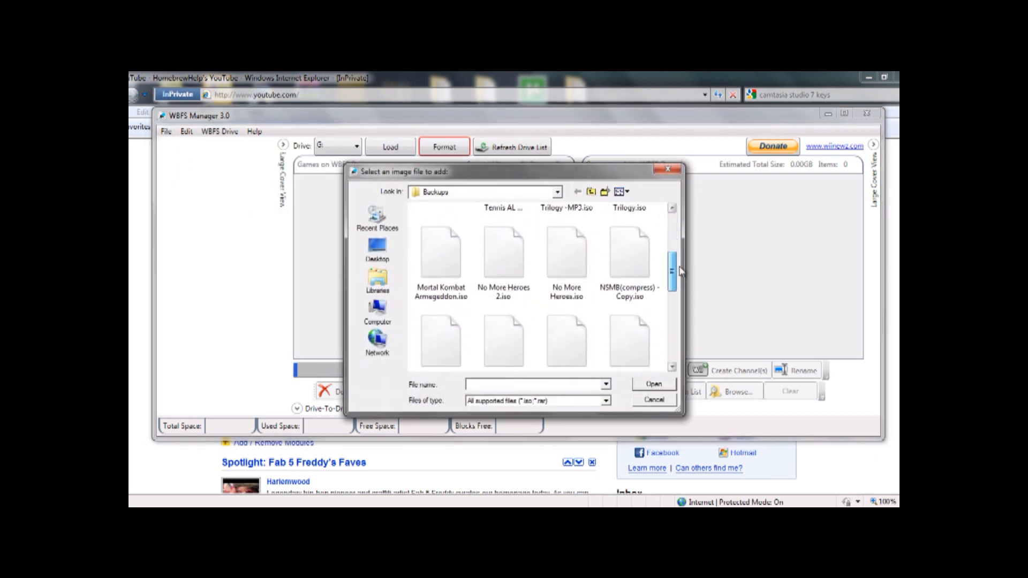
left_click(629, 256)
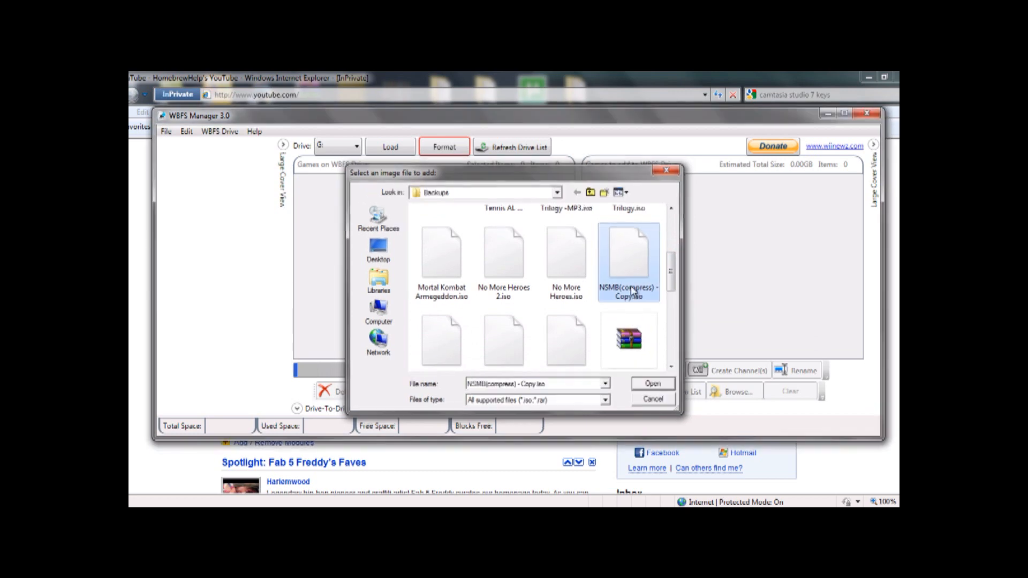
left_click(652, 383)
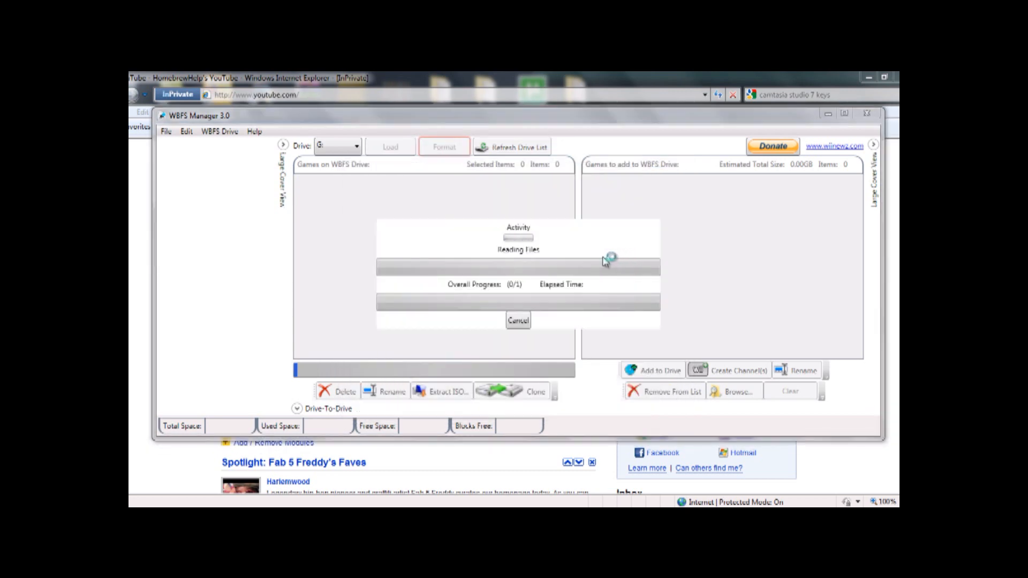
mouse_move(656, 219)
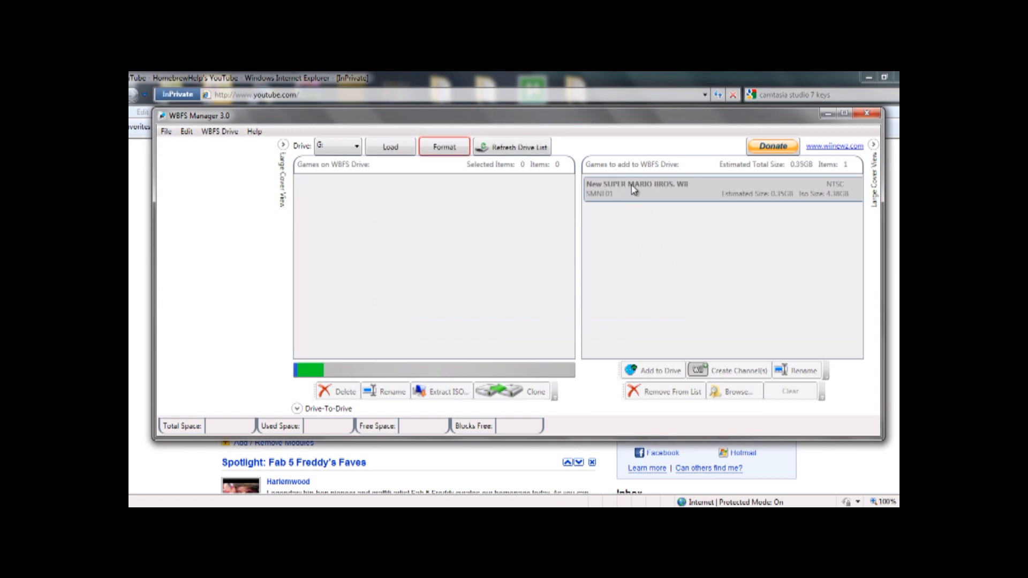
Step: Add the queued New Super Mario Bros. Wii to the WBFS drive and dismiss the completion message
left_click(219, 131)
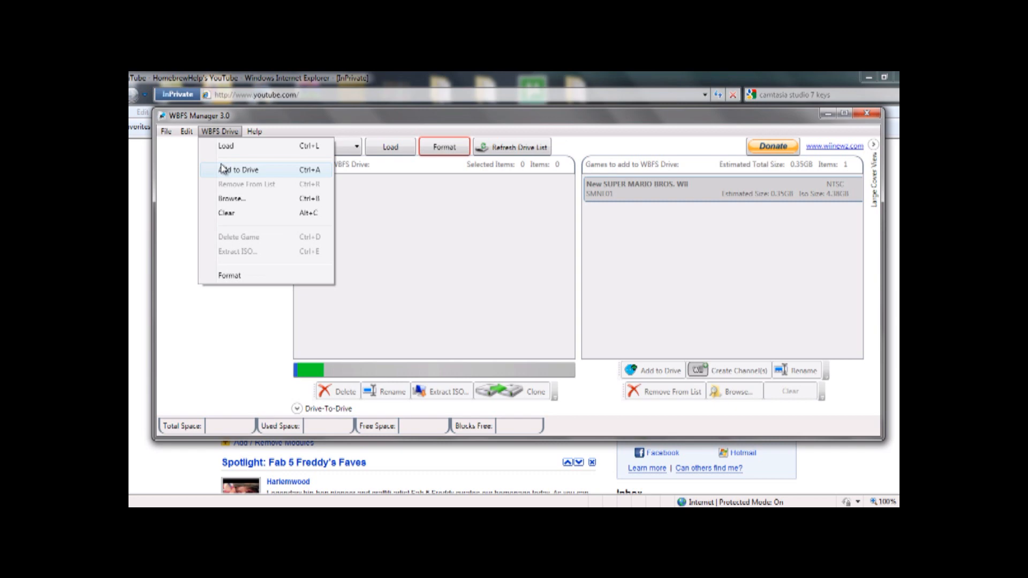
left_click(240, 170)
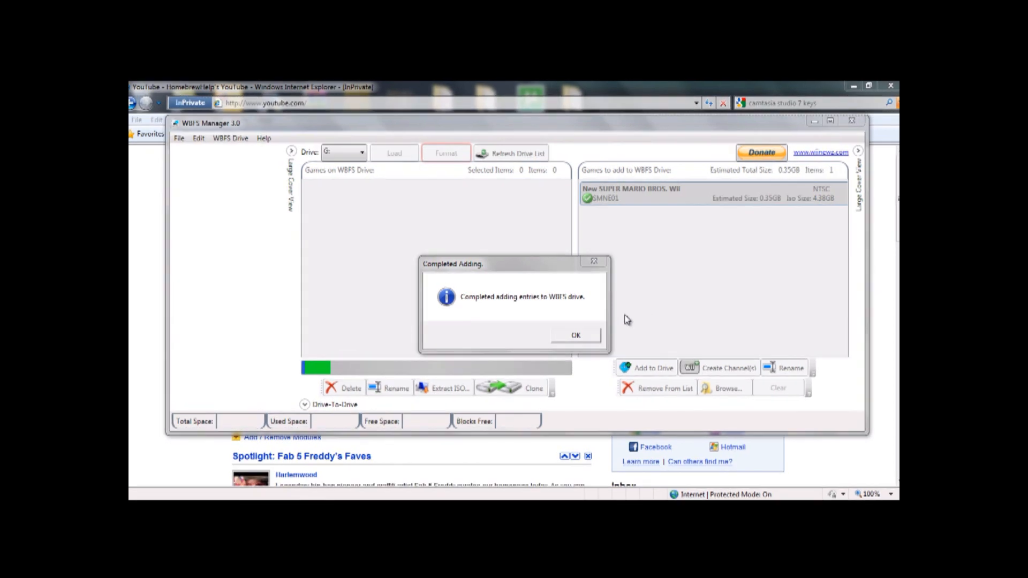
left_click(575, 335)
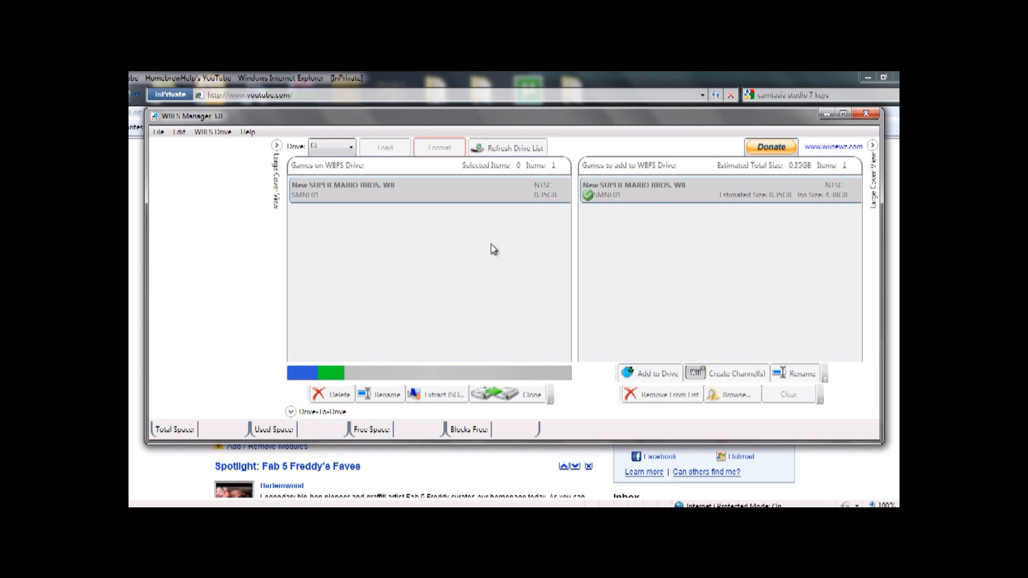
mouse_move(382, 224)
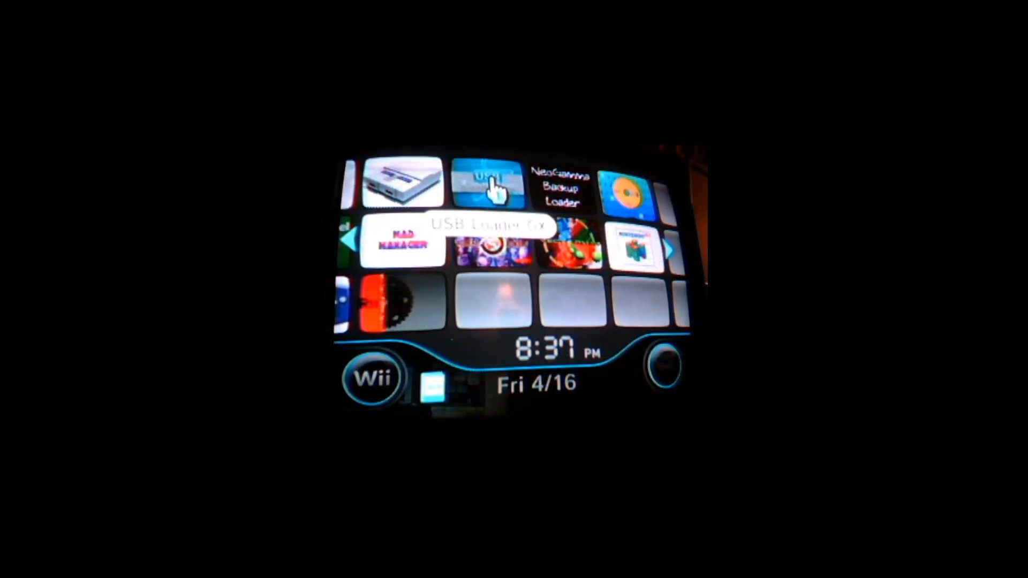
Step: Open the USB Loader GX channel from the Wii Menu
left_click(489, 183)
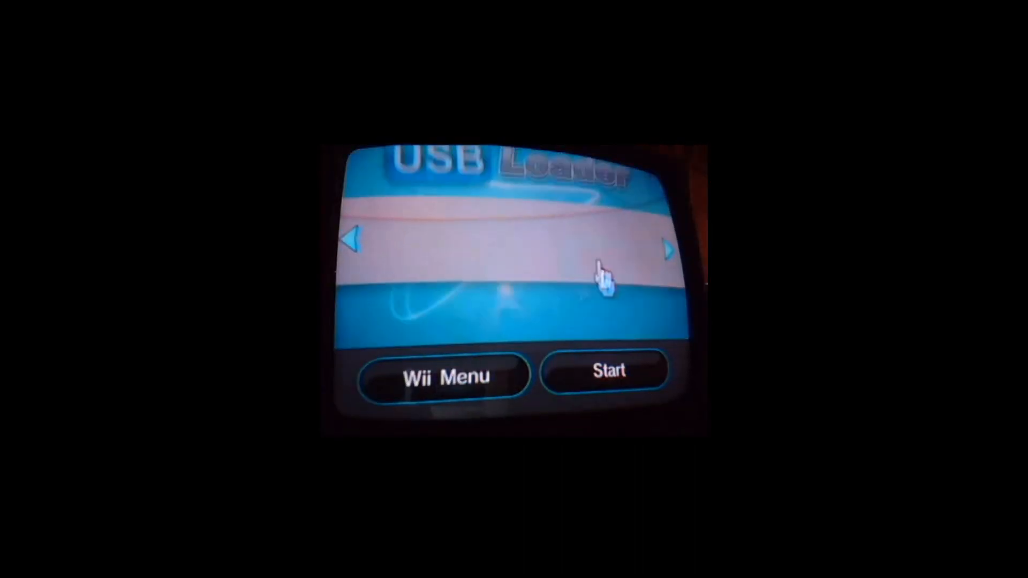